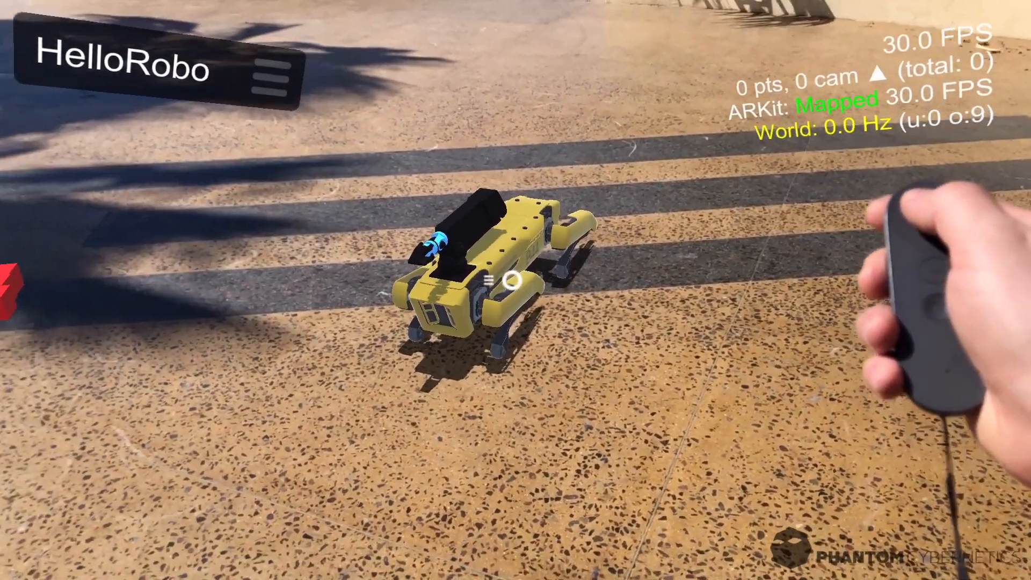
- Switch Spot #1 from lying to standing via its options menu, then close the menu
{"action": "left_click", "coordinate": [501, 278]}
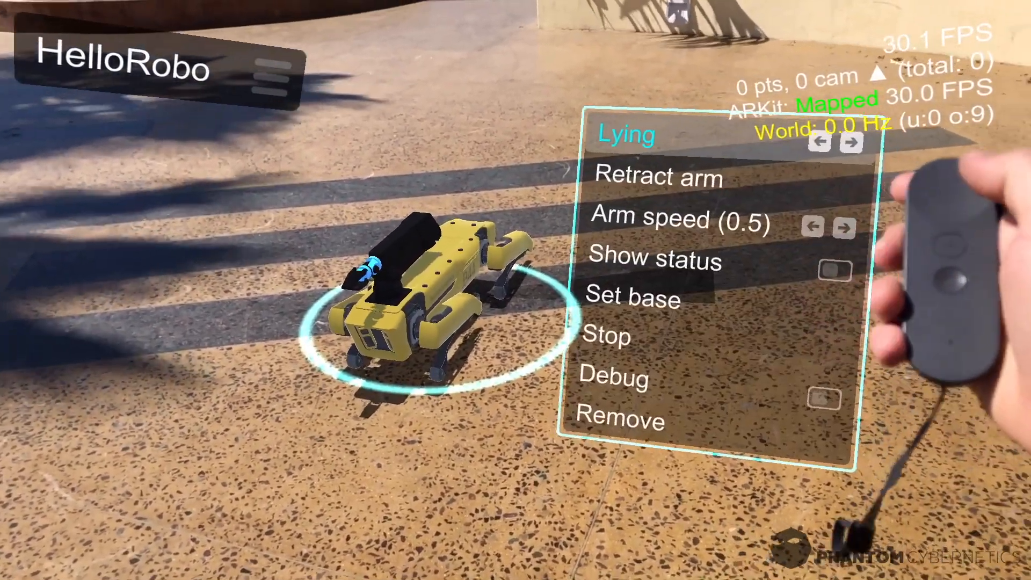
{"action": "left_click", "coordinate": [851, 144]}
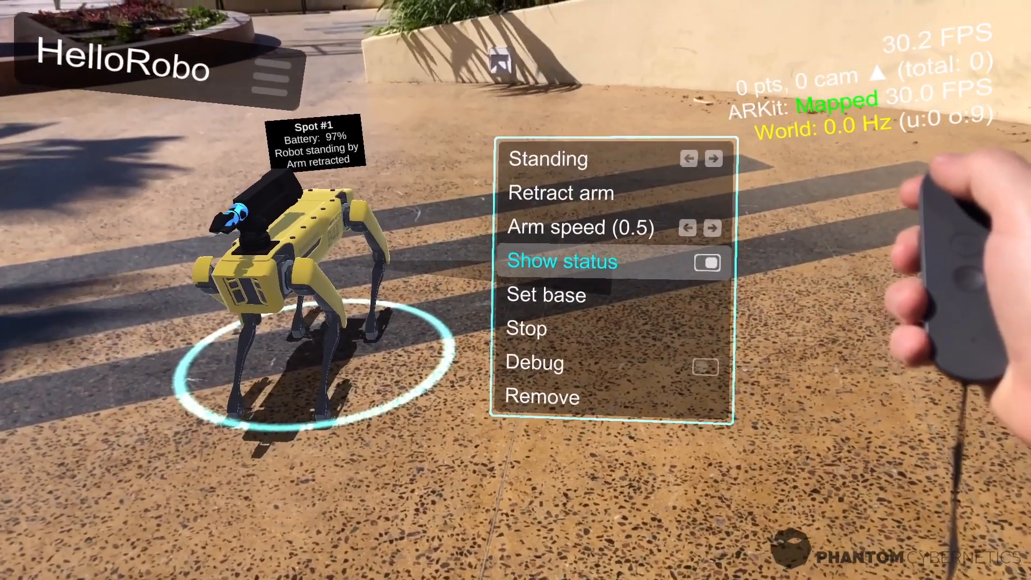
{"action": "left_click", "coordinate": [707, 263]}
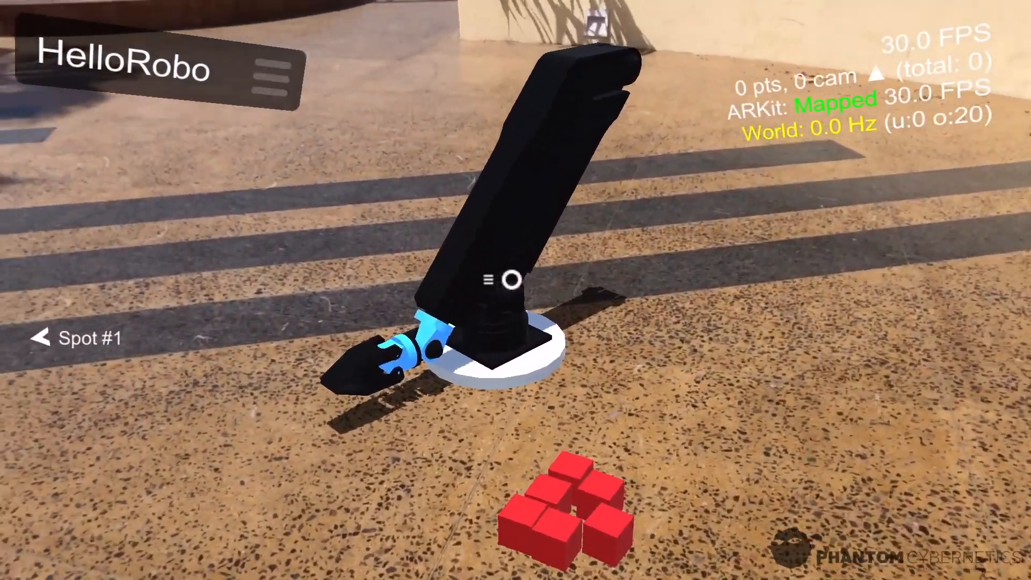
- Open the robotic arm's menu and pick an action such as Run program or Retract
{"action": "left_click", "coordinate": [506, 279]}
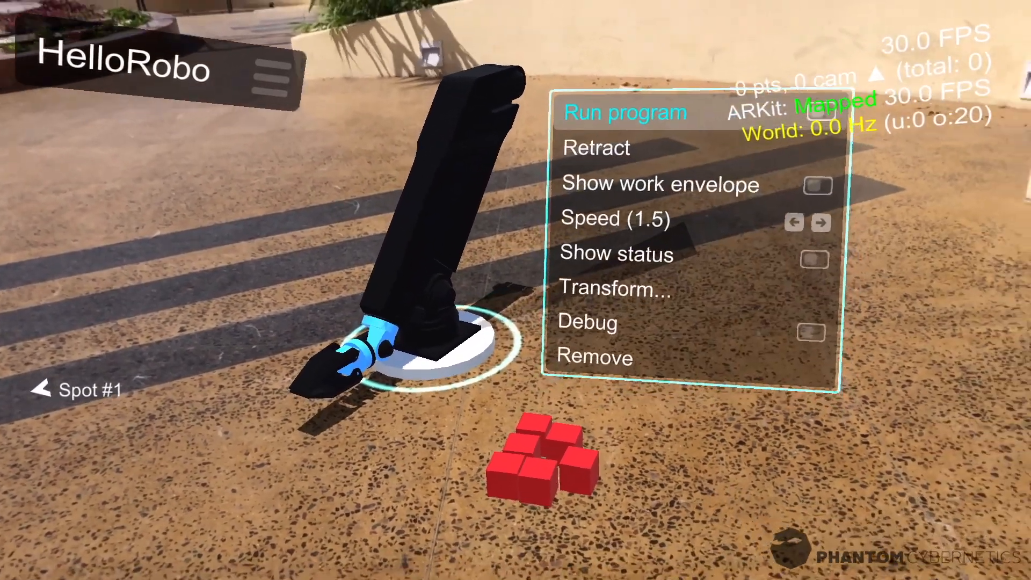
{"action": "left_click", "coordinate": [819, 184]}
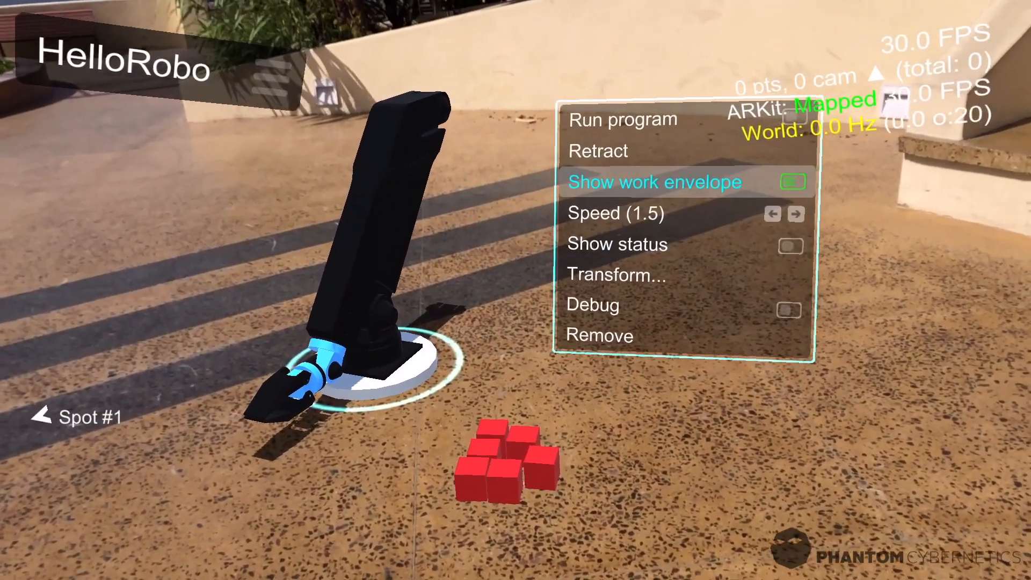
{"action": "left_click", "coordinate": [792, 182]}
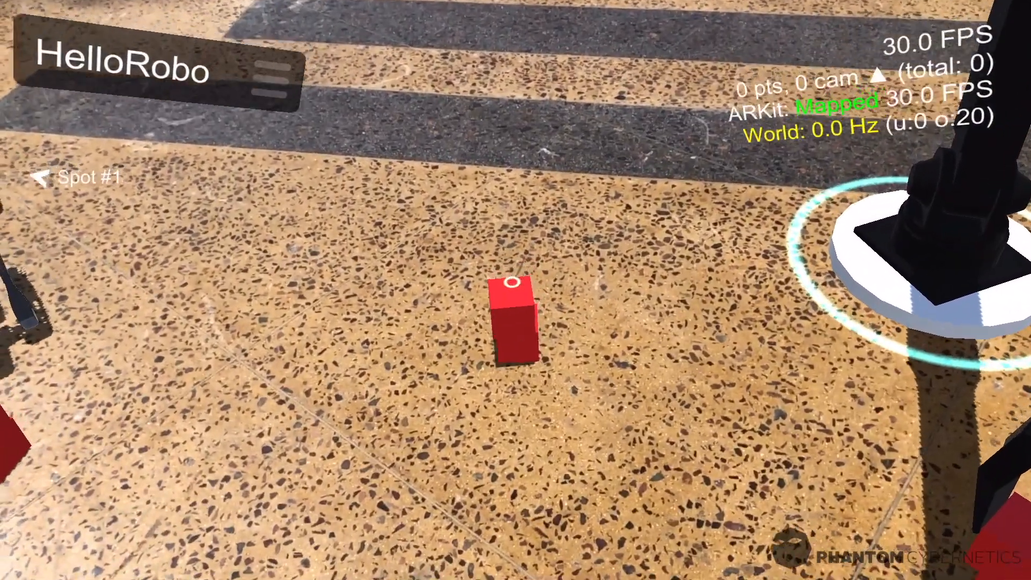
- Tap the upright red cube standing on the ground near the arm
{"action": "left_click", "coordinate": [514, 319]}
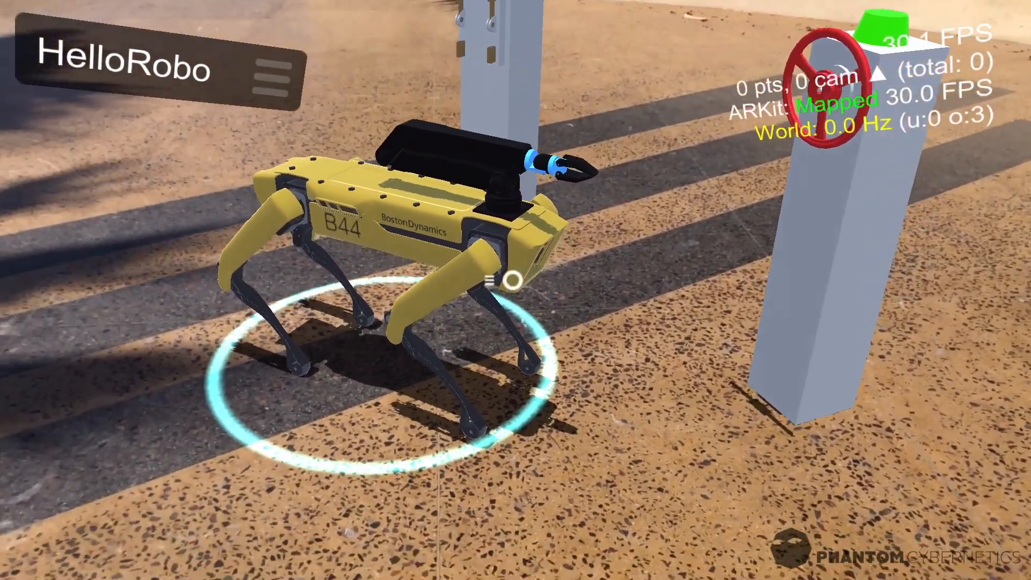
- Tap the yellow Spot robot beside the valve pillar to show its menu
{"action": "left_click", "coordinate": [504, 278]}
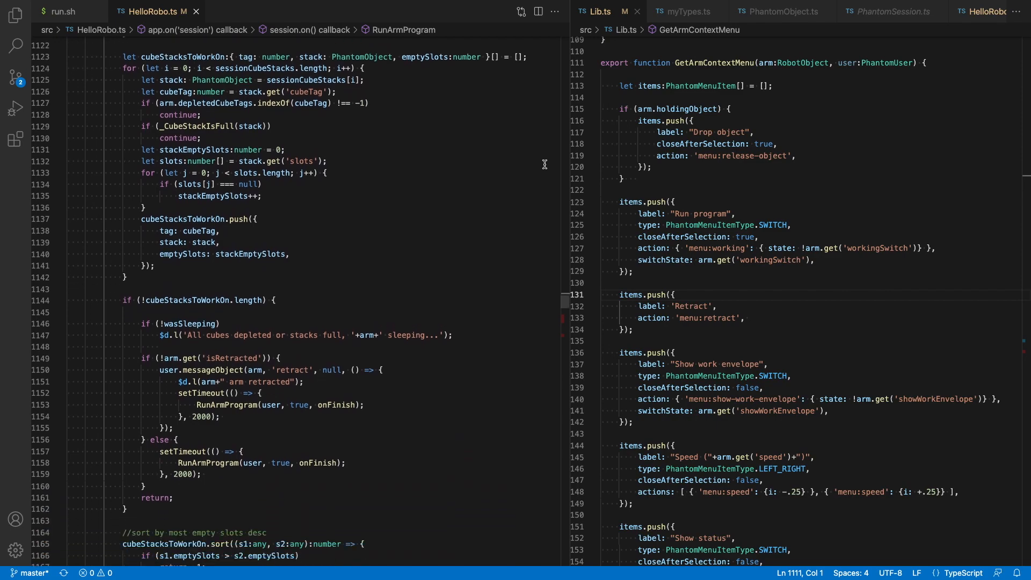
- Scroll HelloRobo.ts down to the cube-stack sorting and retract code
{"action": "scroll", "scroll_direction": "down", "scroll_amount": 3}
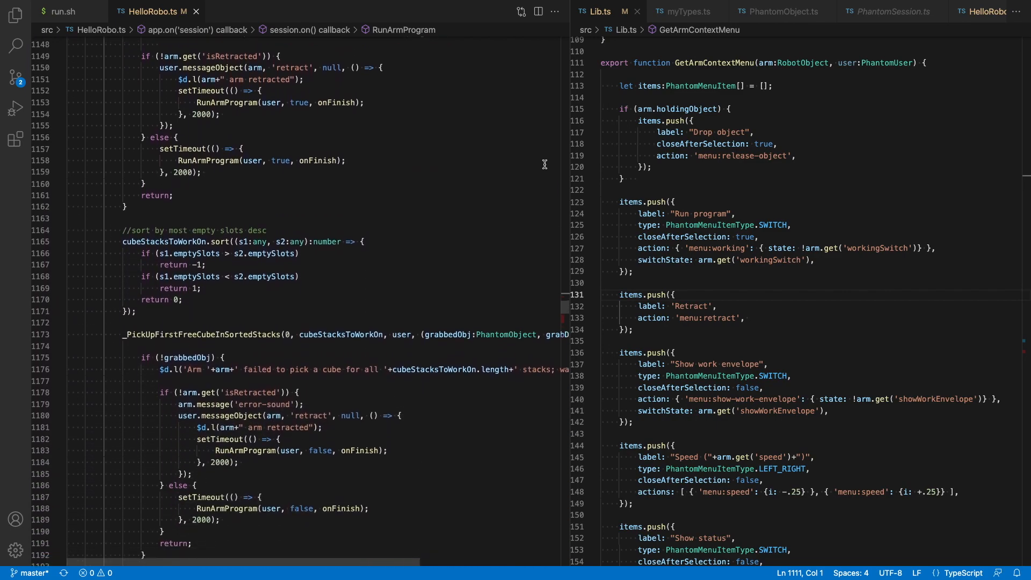